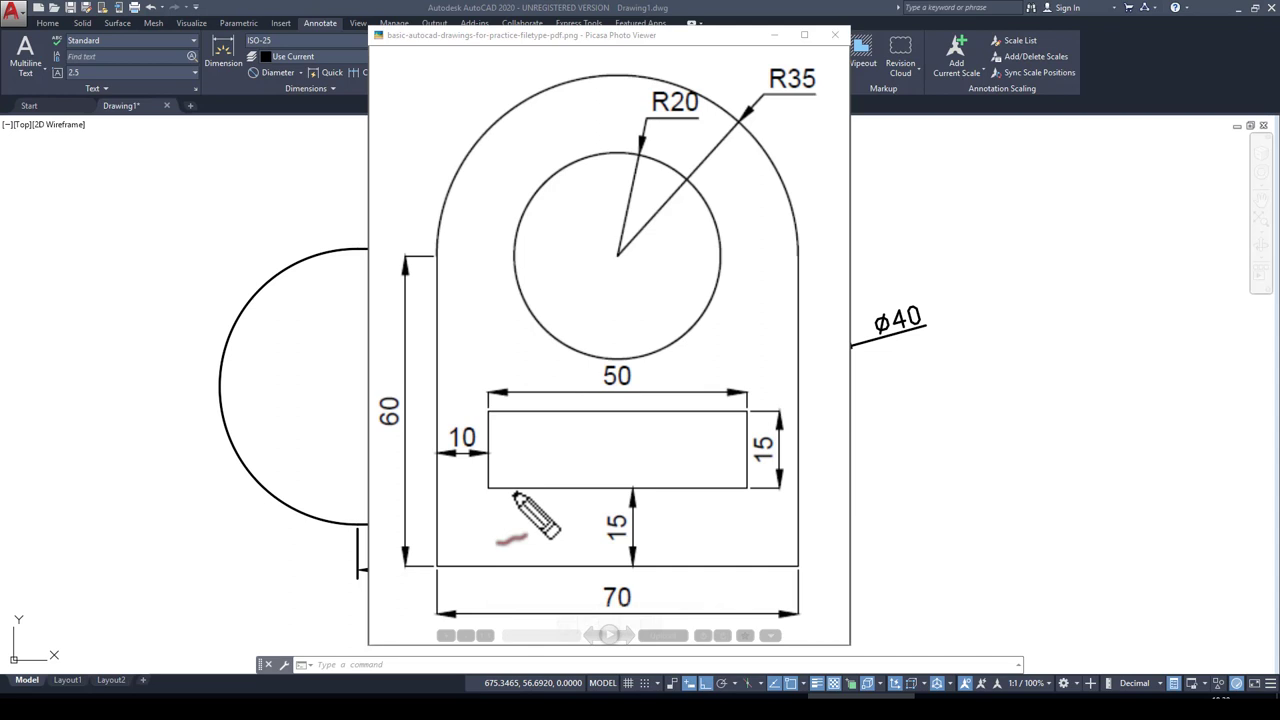
mouse_move(485, 385)
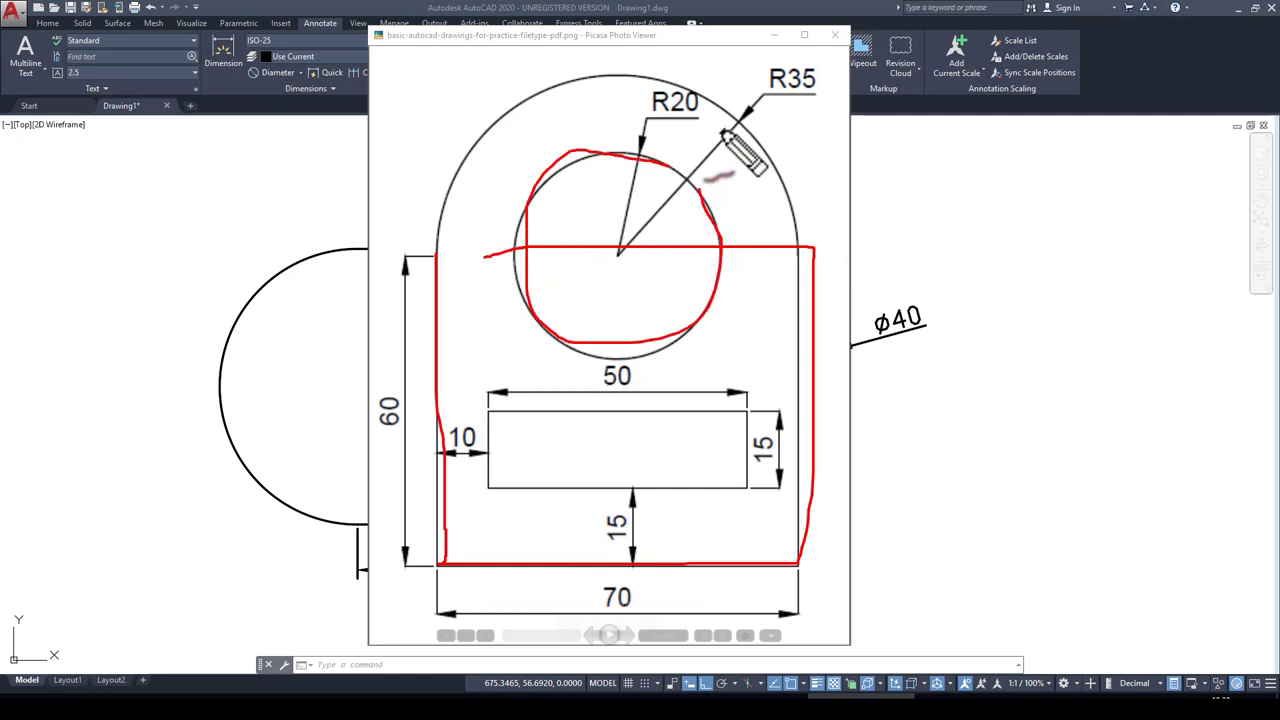
- Review the plate reference image in Picasa, then close the viewer
drag(720, 180, 510, 510)
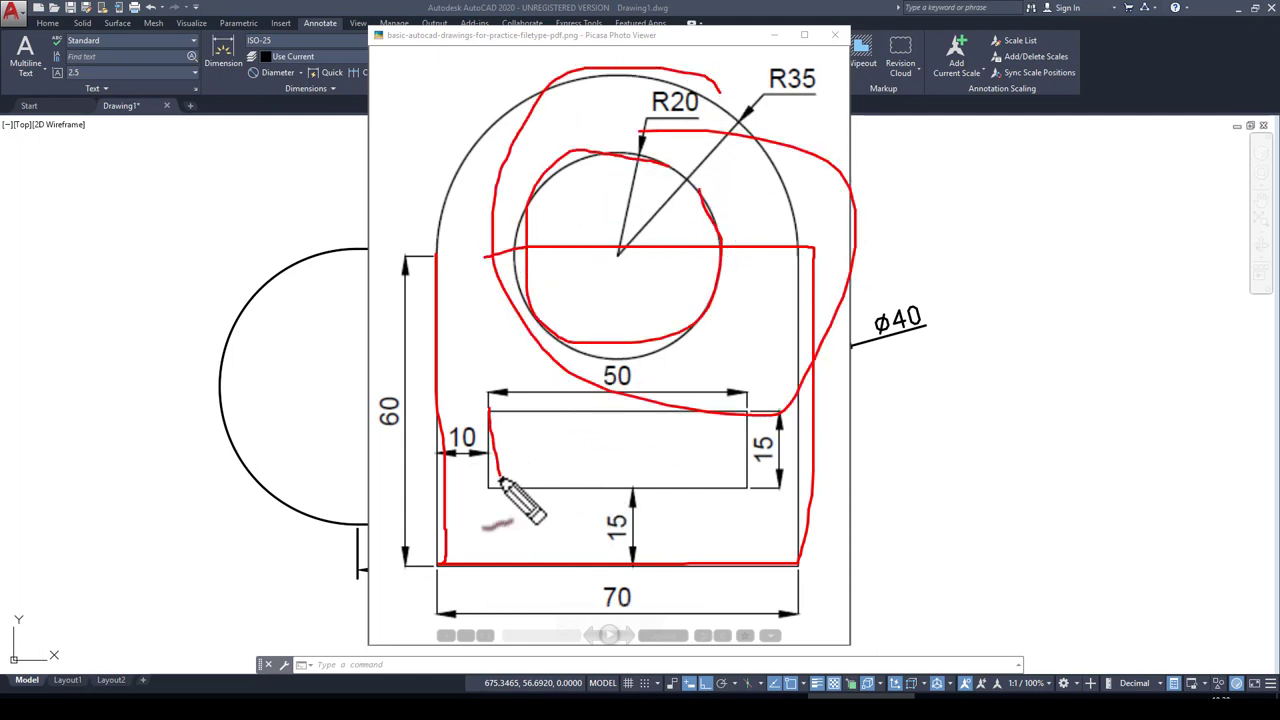
click(835, 34)
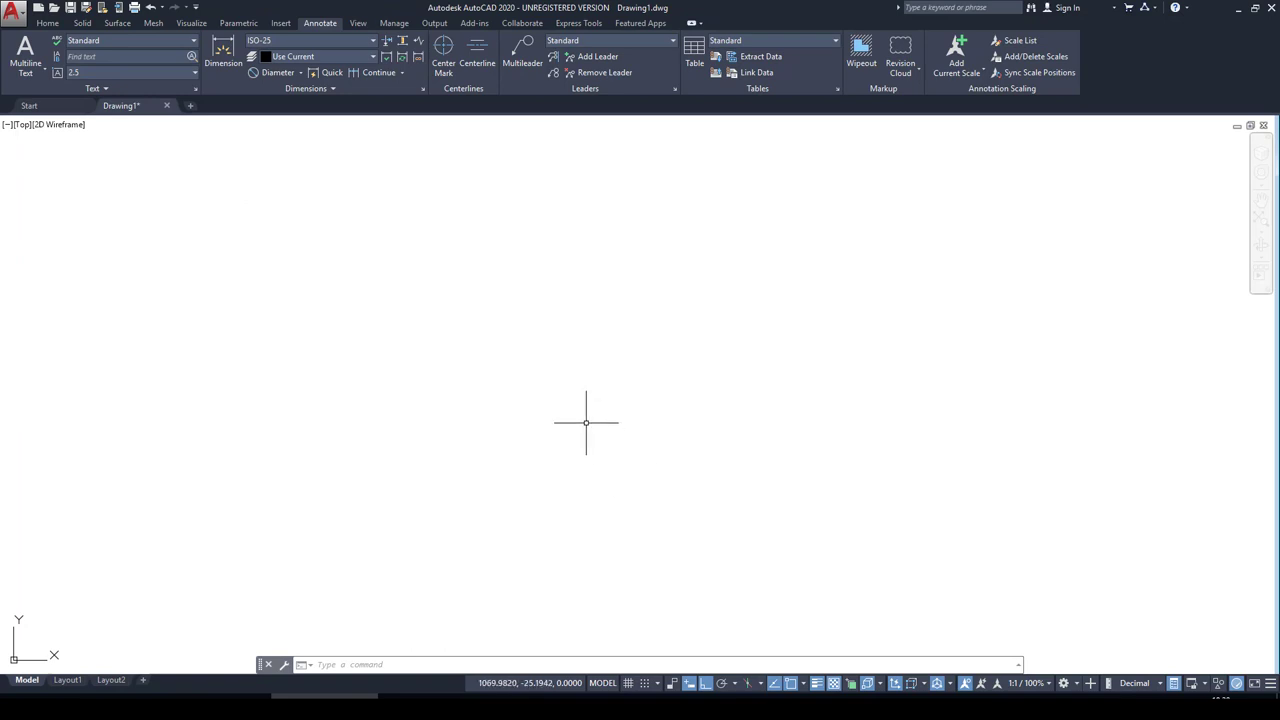
- Draw a 70×70 rectangle with REC and close the reference image
text(REC)
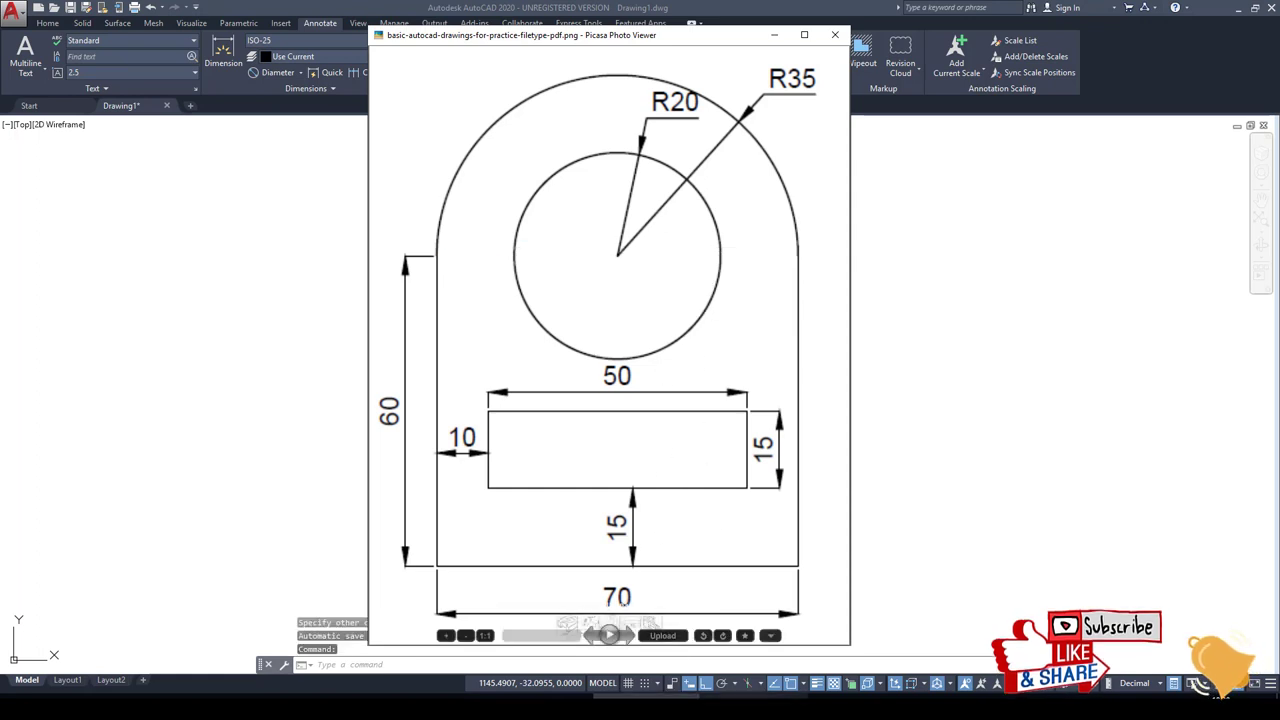
click(840, 34)
text(CIRCLE)
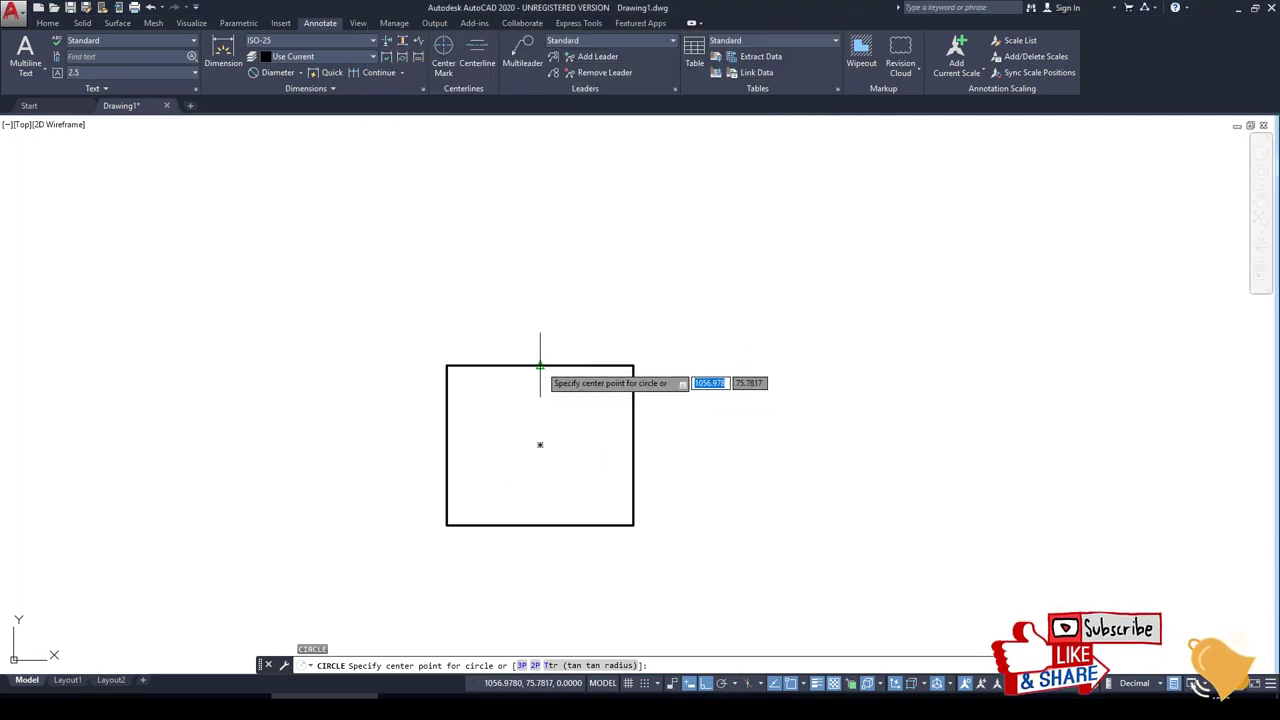
- Draw R35 and R20 circles at the top edge midpoint and trim the R35 circle's lower half
click(540, 365)
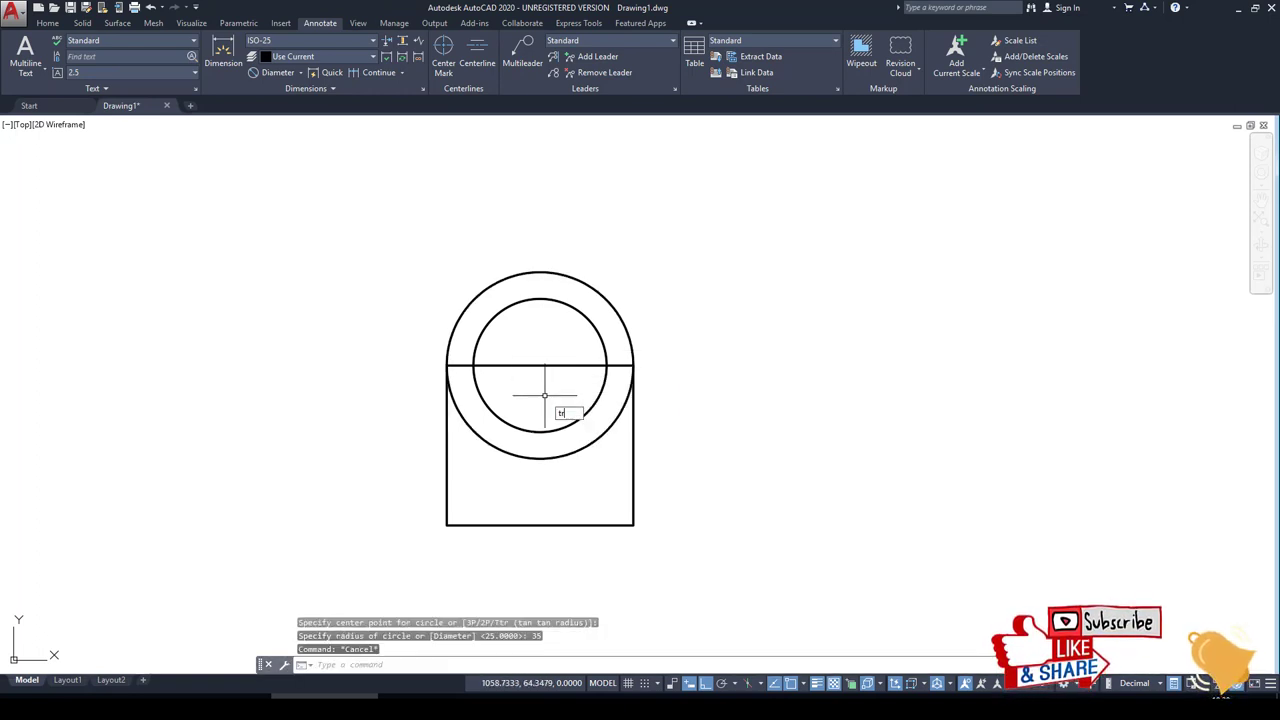
text(TR)
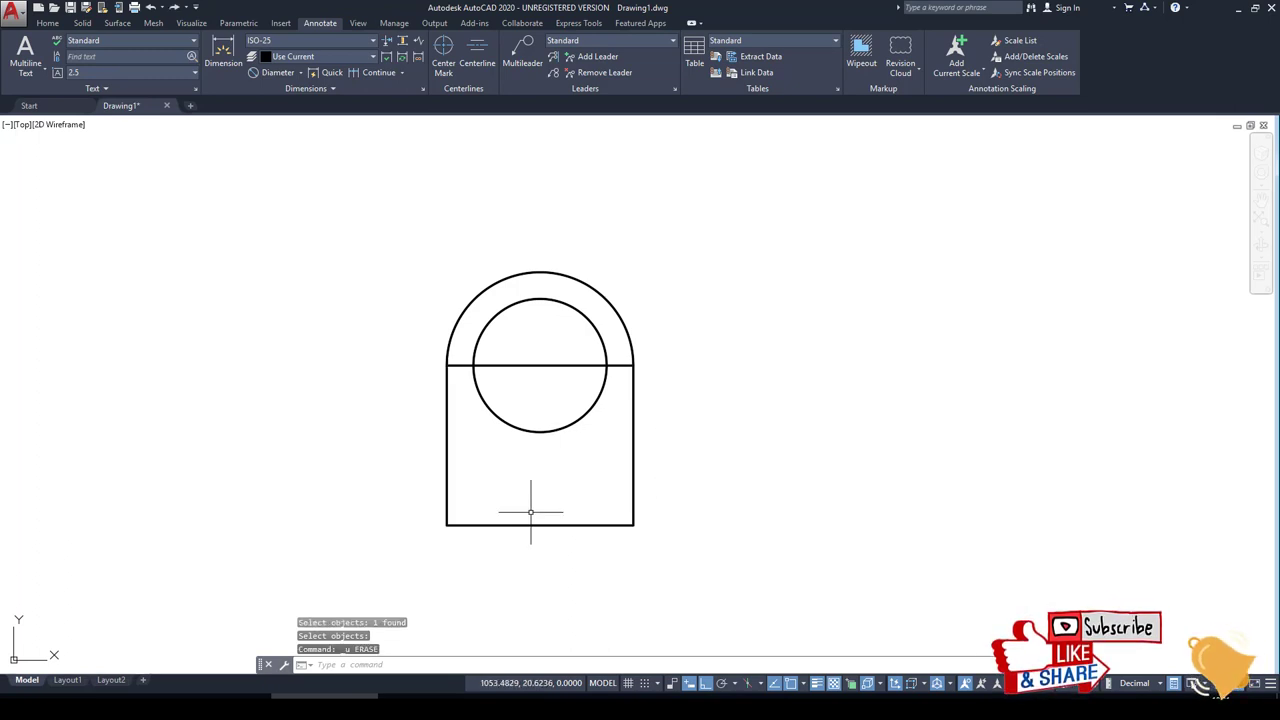
mouse_move(637, 474)
text(EXP)
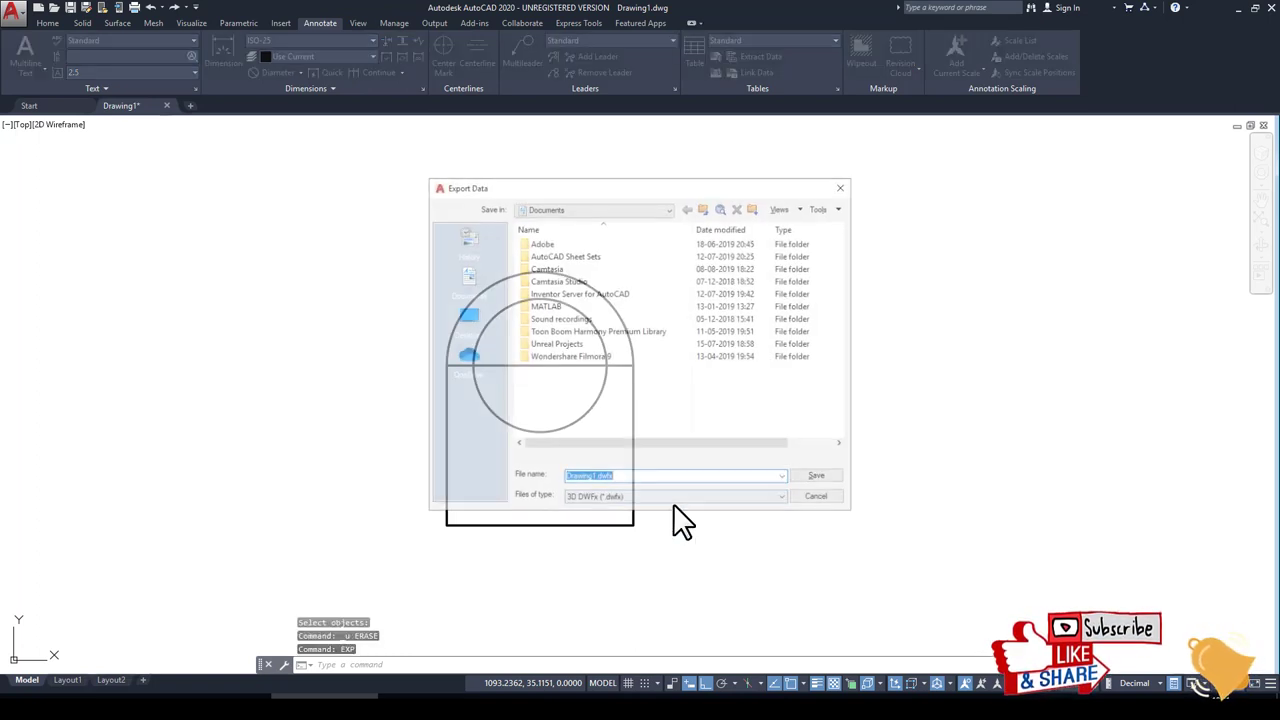
- Cancel Export Data, erase the horizontal line, and close the reference image
click(817, 496)
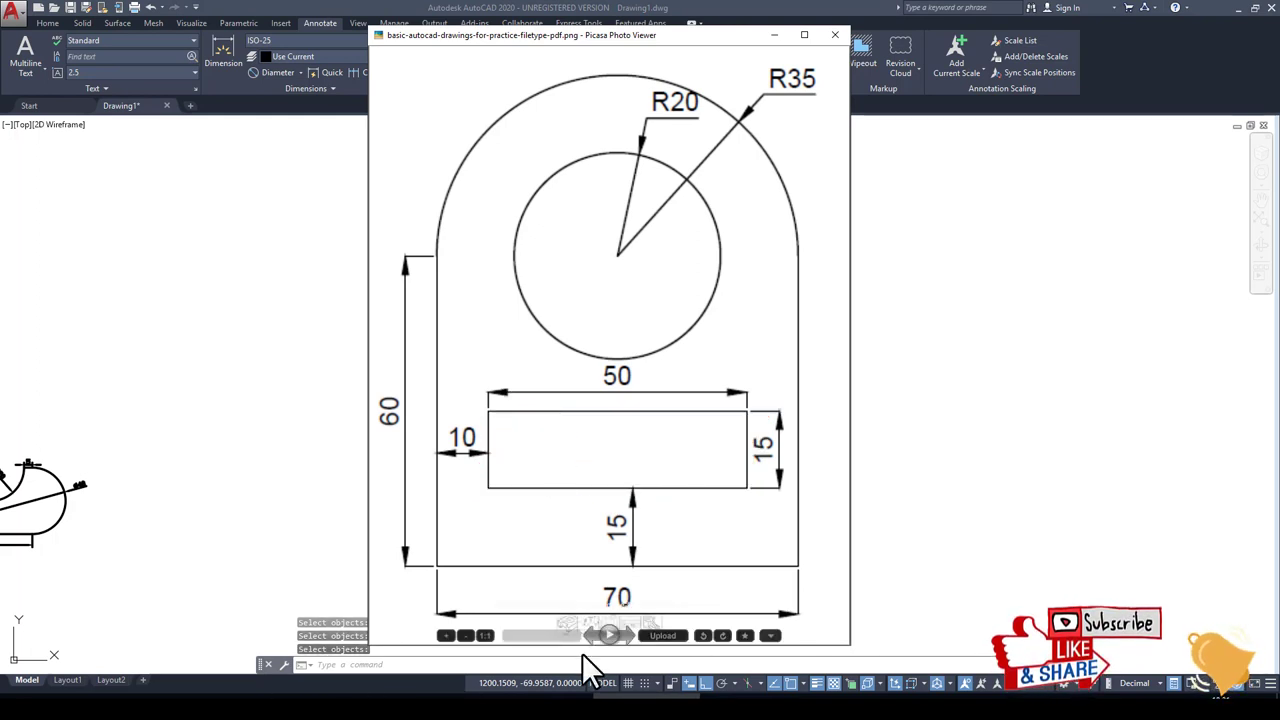
click(837, 36)
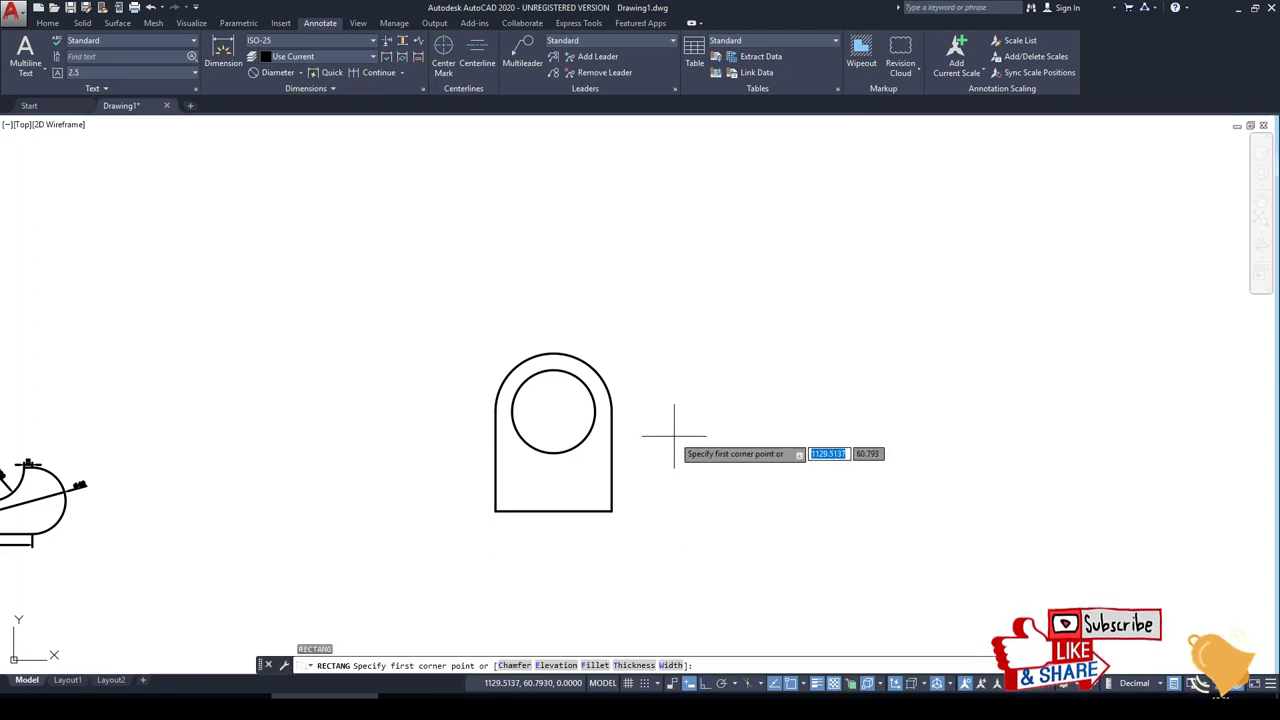
click(673, 431)
text(@50,15)
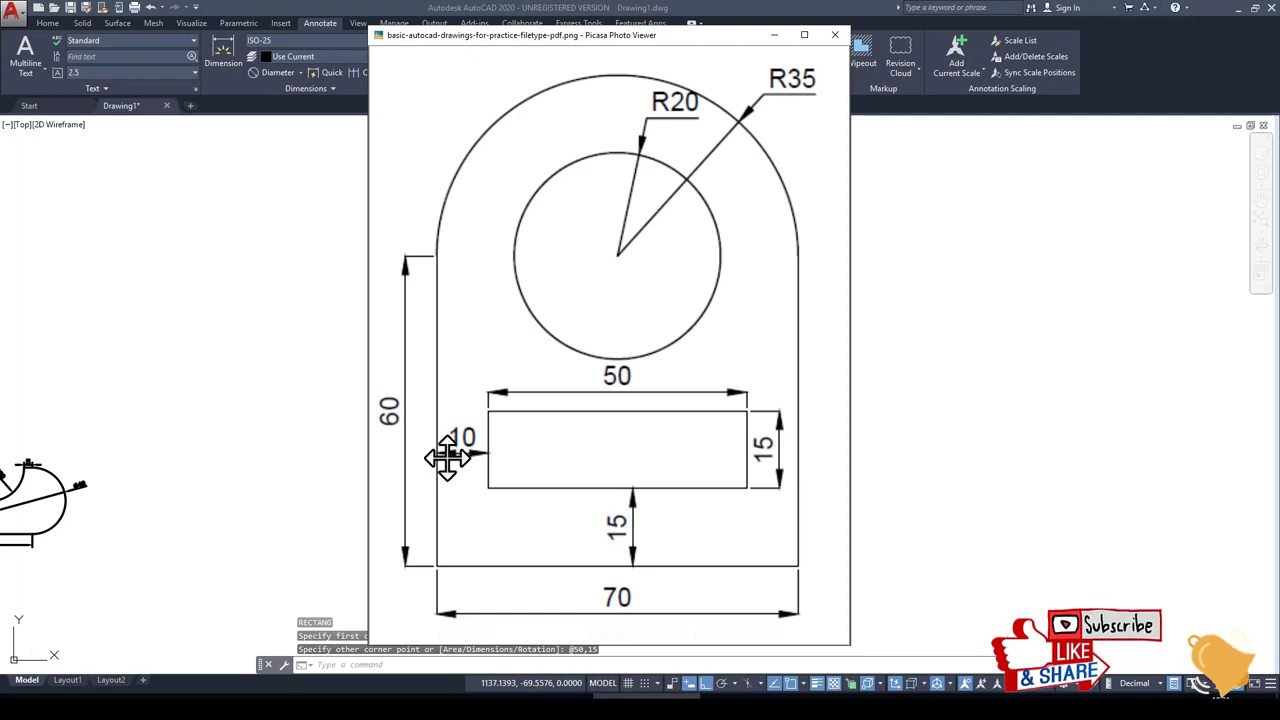
mouse_move(523, 467)
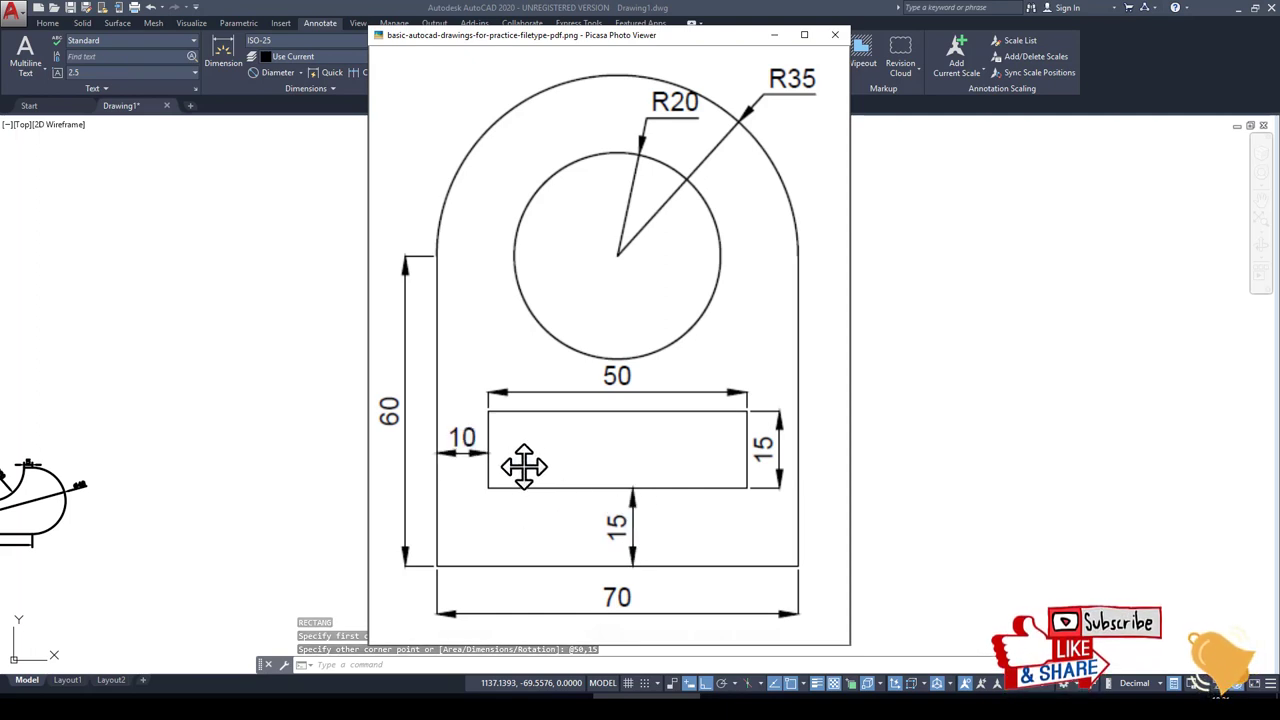
- Check the slot's 10 and 15 offsets in the reference image, then close it
click(837, 33)
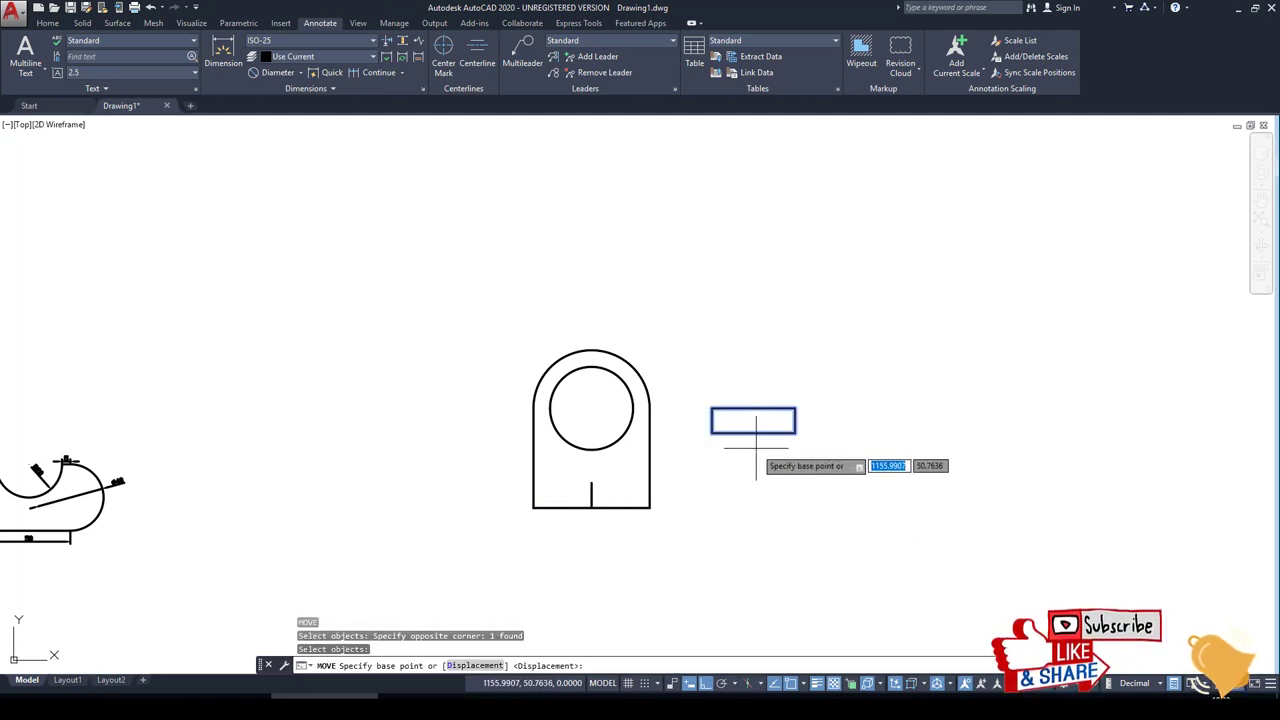
- Move the slot rectangle 10 from the left, 15 from the bottom, and erase the helper line
click(638, 503)
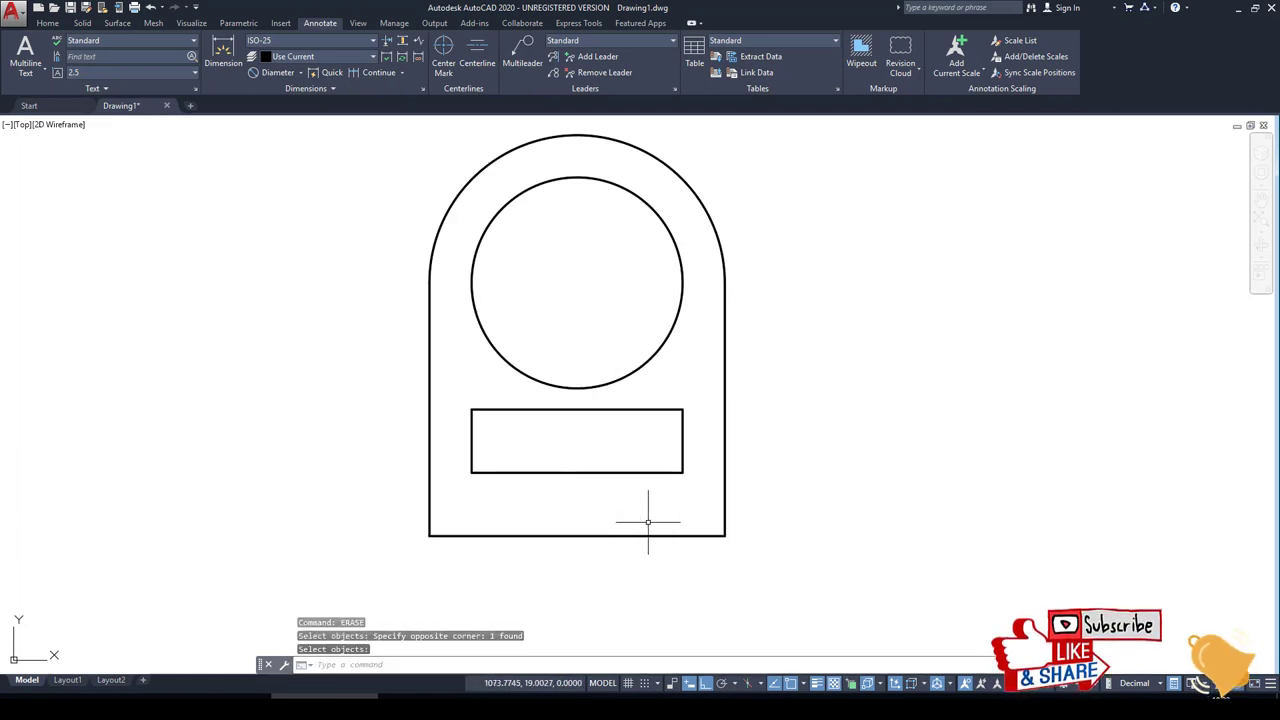
mouse_move(619, 530)
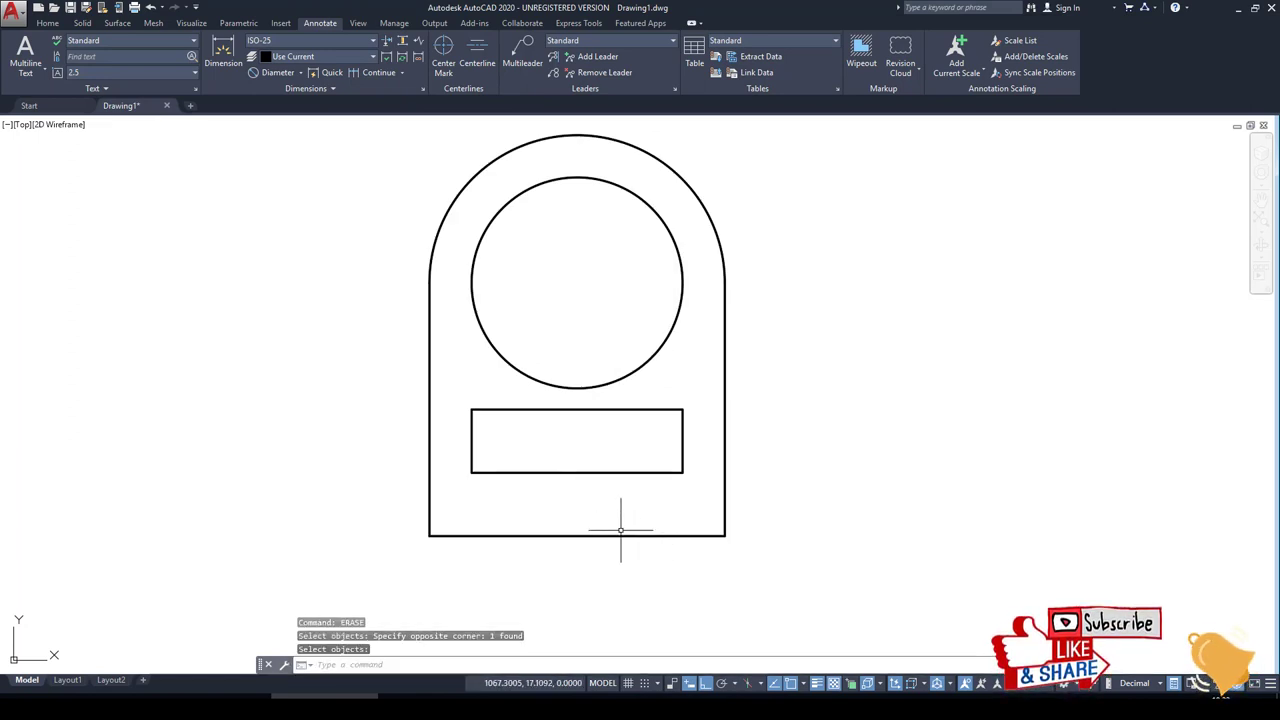